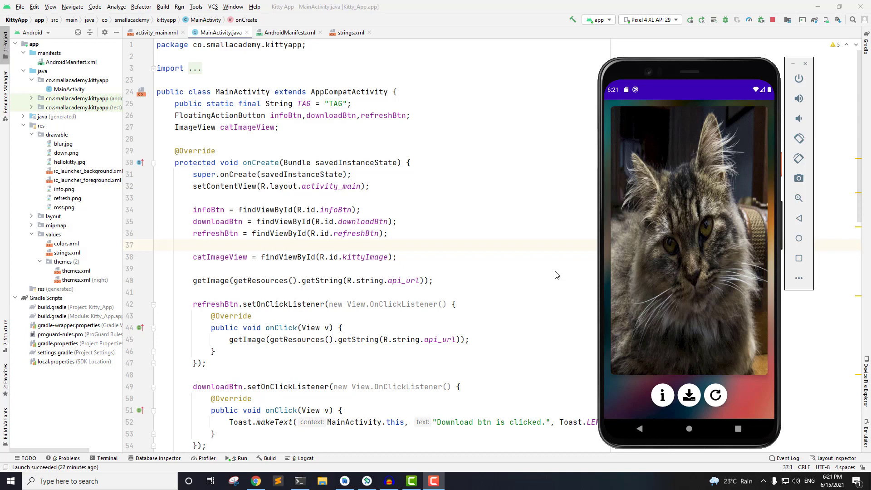
mouse_move(556, 271)
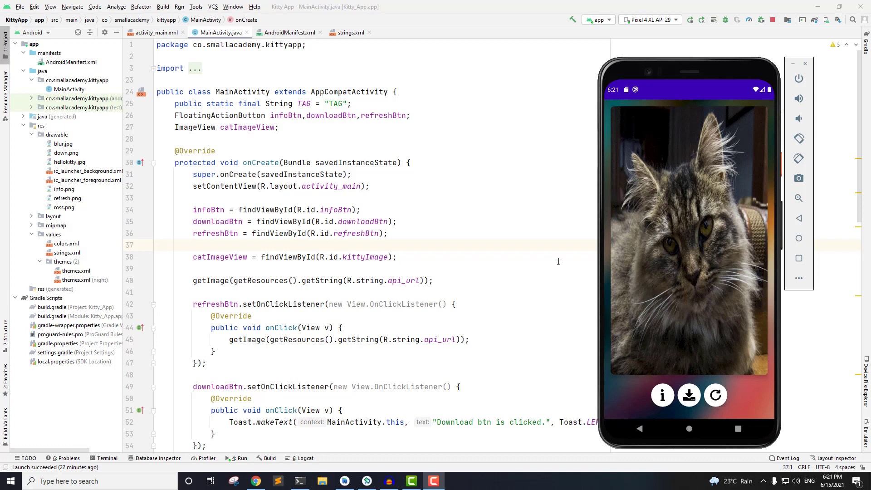
mouse_move(669, 387)
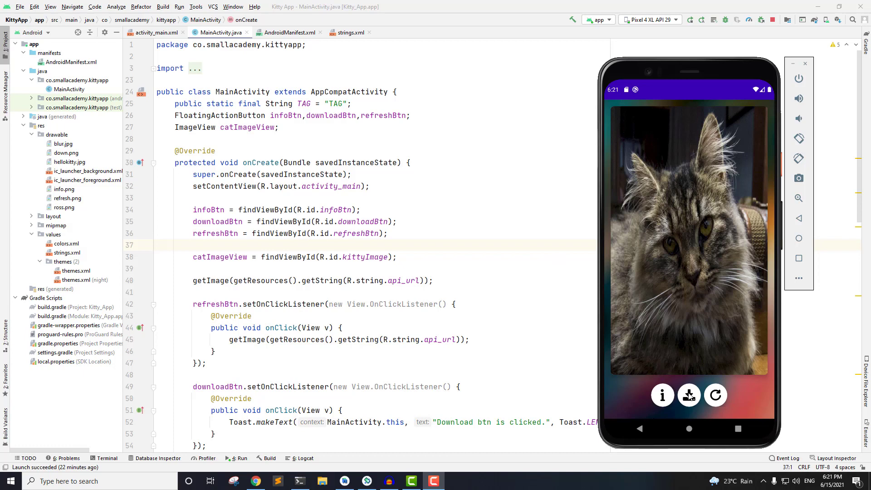
Step: Trigger the download toast in the emulator, then delete that Toast line from downloadBtn's onClick
click(688, 395)
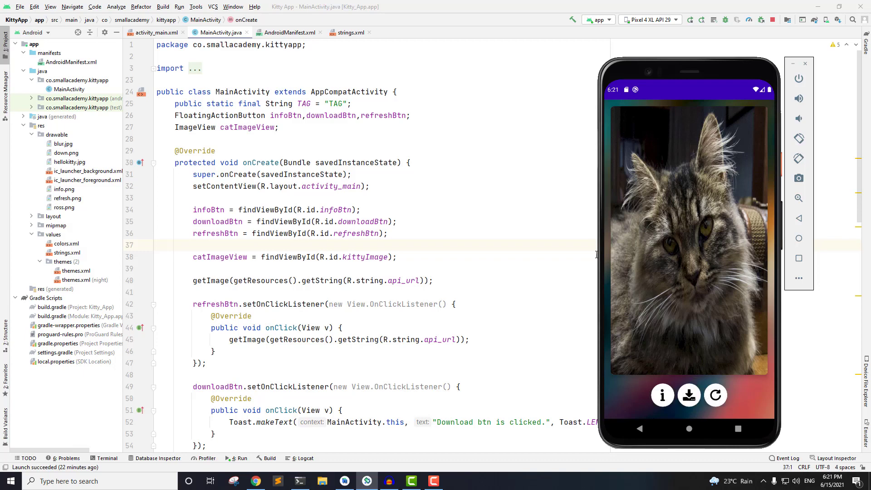
mouse_move(599, 254)
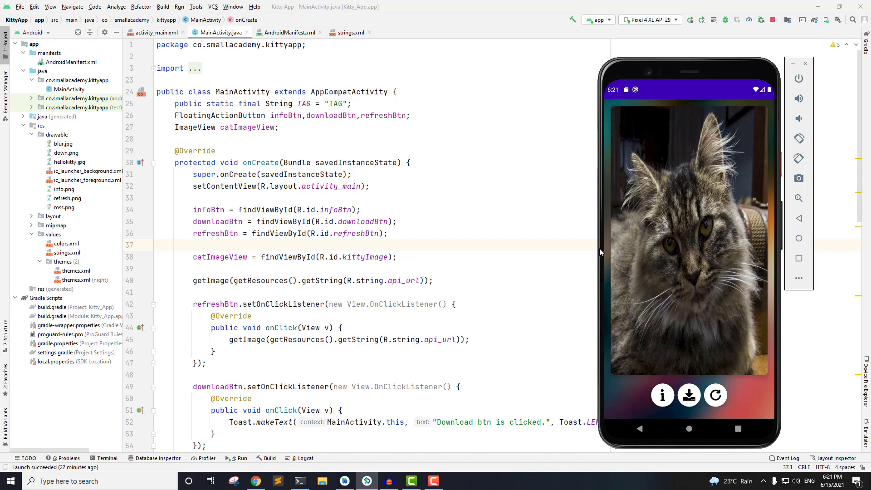
mouse_move(642, 234)
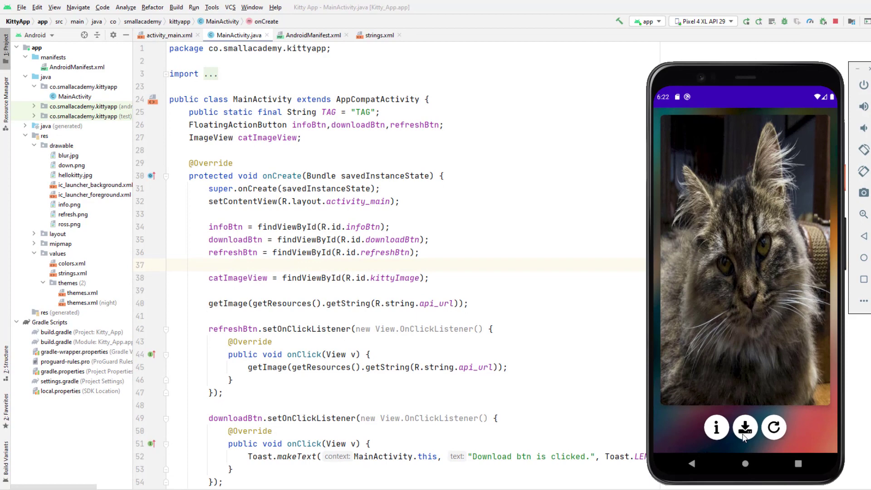
click(745, 427)
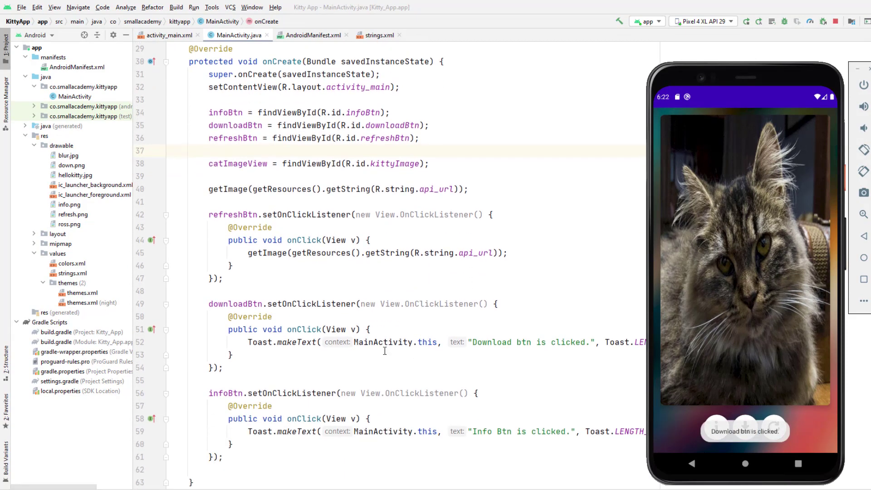
scroll(down, 3)
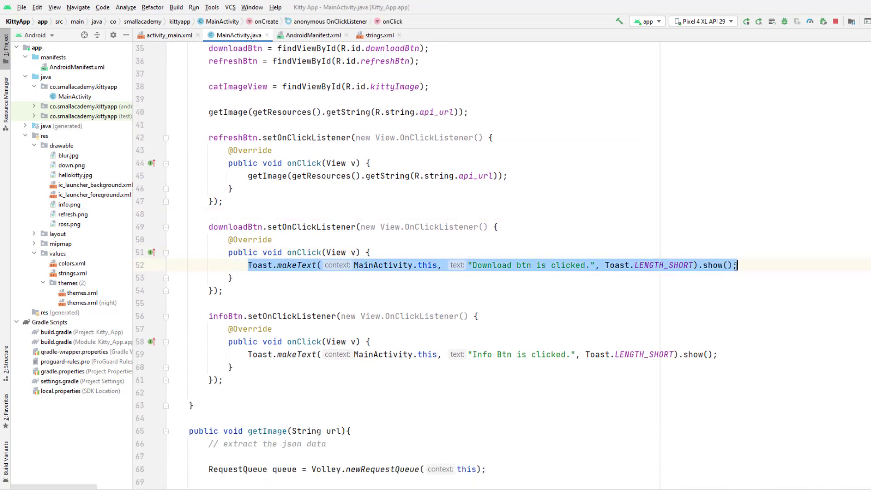
key(Delete)
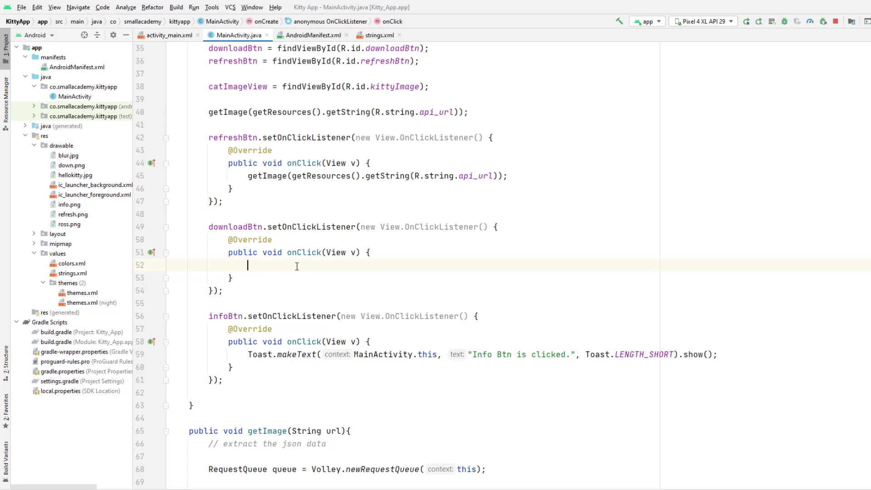
mouse_move(299, 294)
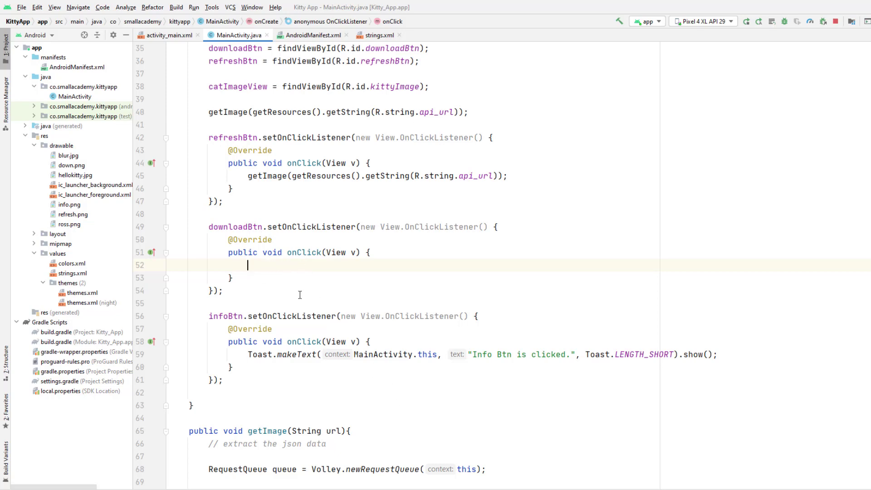
scroll(down, 3)
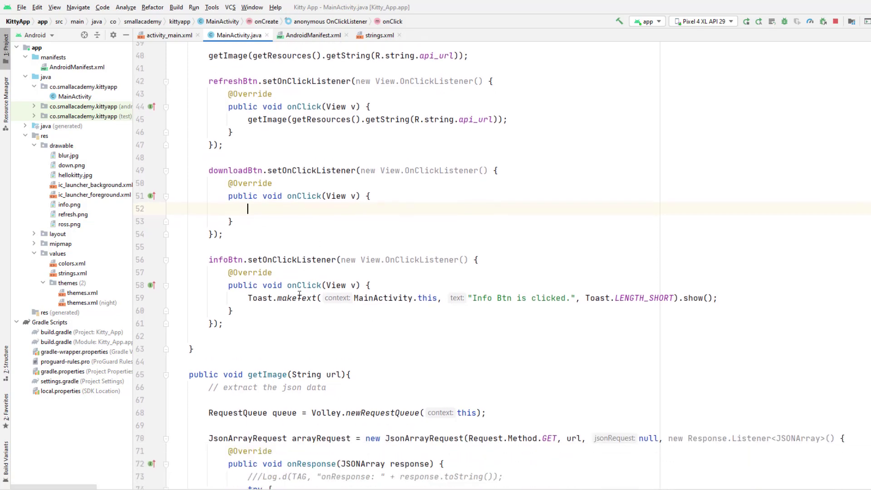
scroll(down, 3)
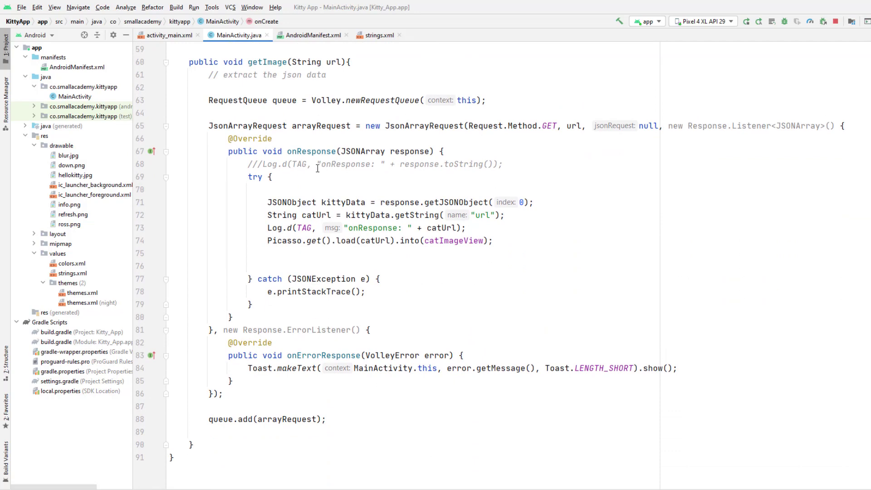
Step: Insert the downloadBtn.setOnClickListener block in onResponse right after the Picasso load line
click(494, 241)
text(downloadBtn.setOnClickListener(new View.OnClickListener() {)
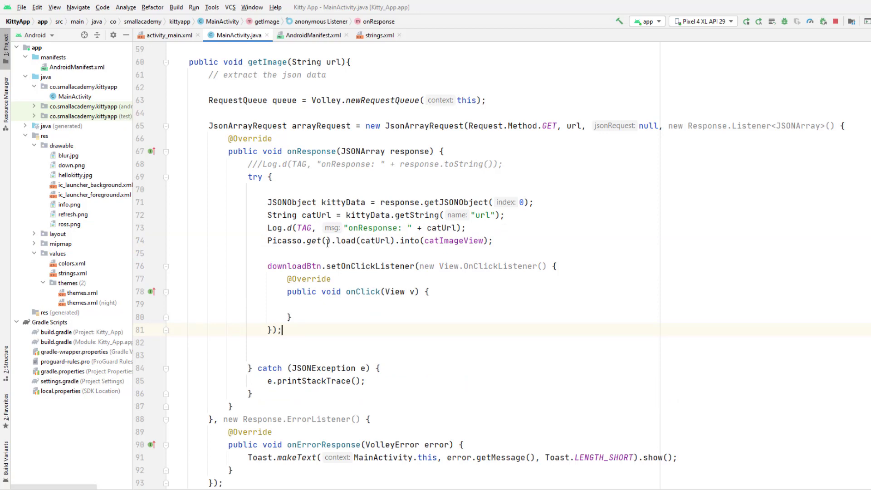
mouse_move(306, 151)
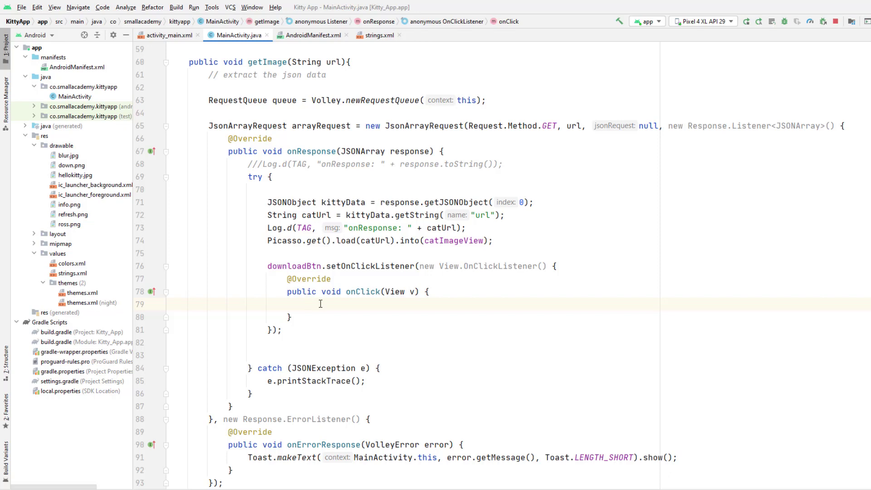
Step: Write Uri catUri = Uri.parse(catUrl); inside onClick and start a new line
text(Url)
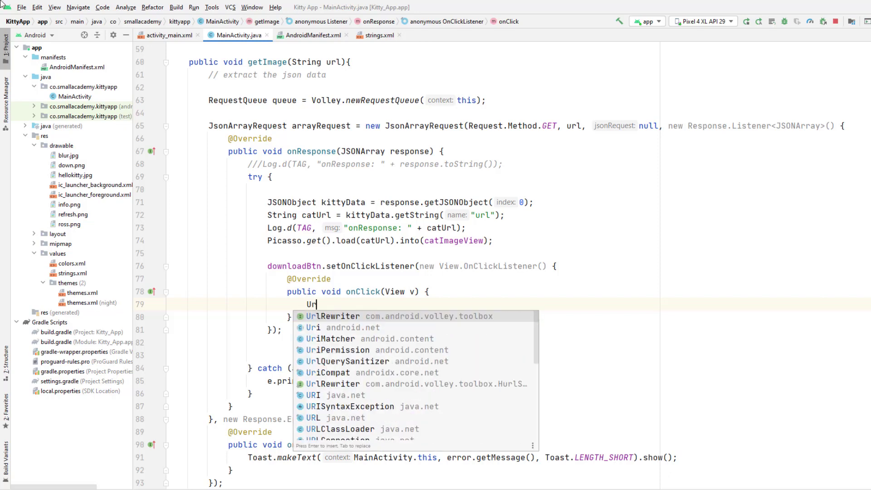
click(315, 328)
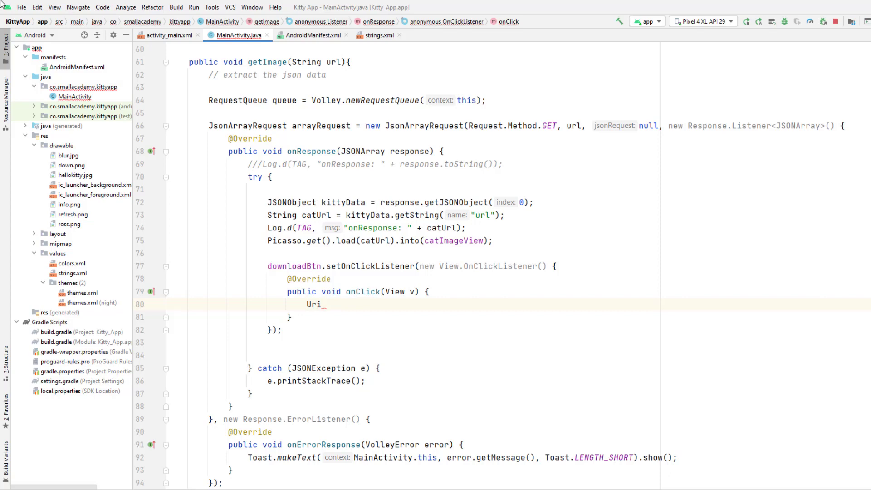
text(catUri)
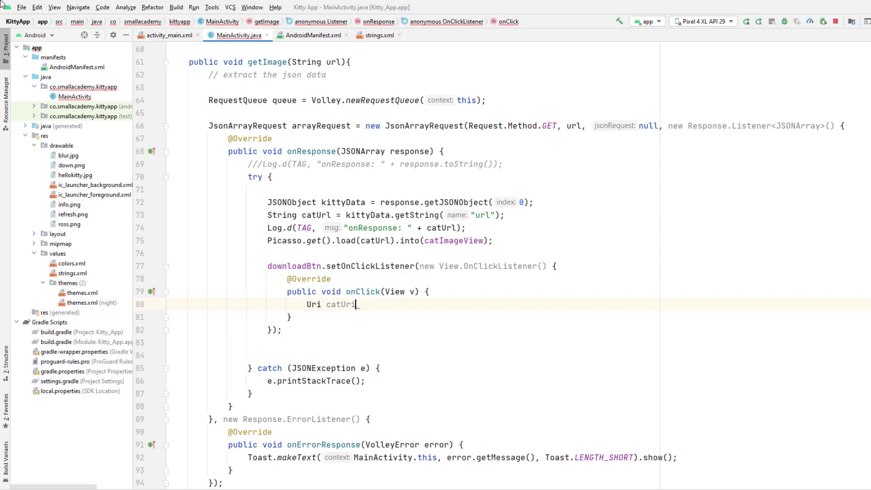
text(=)
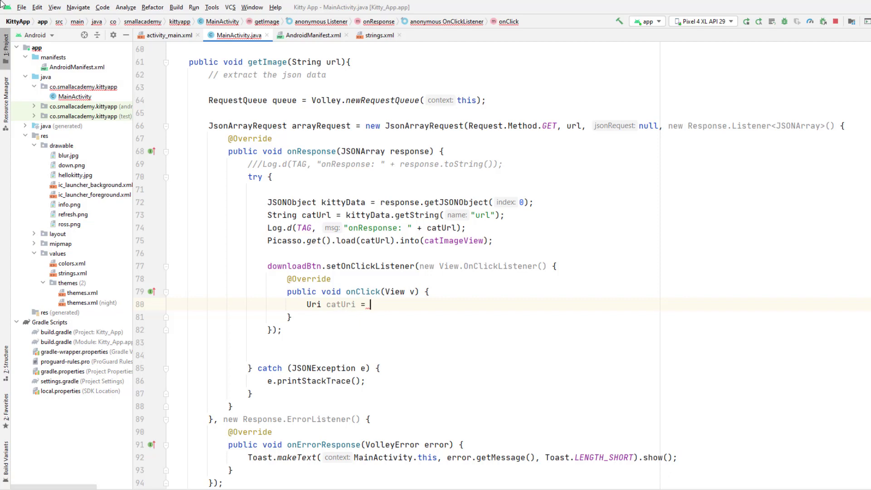
text(Ur)
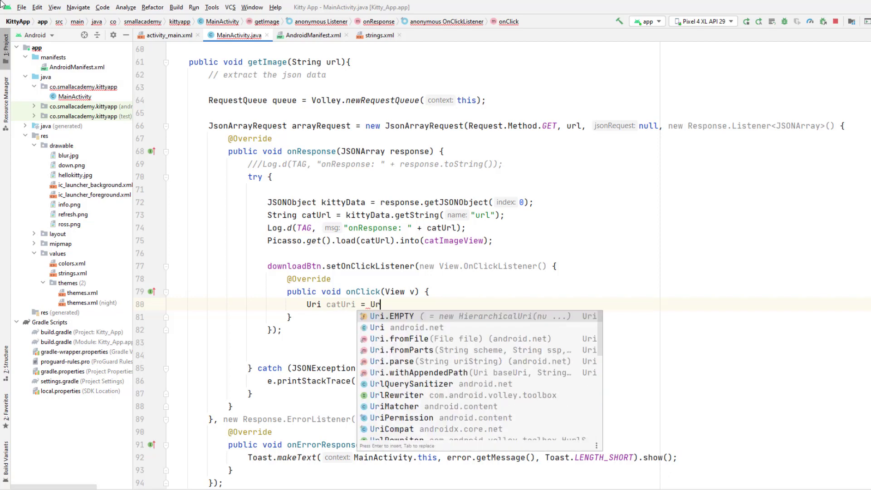
text(pa)
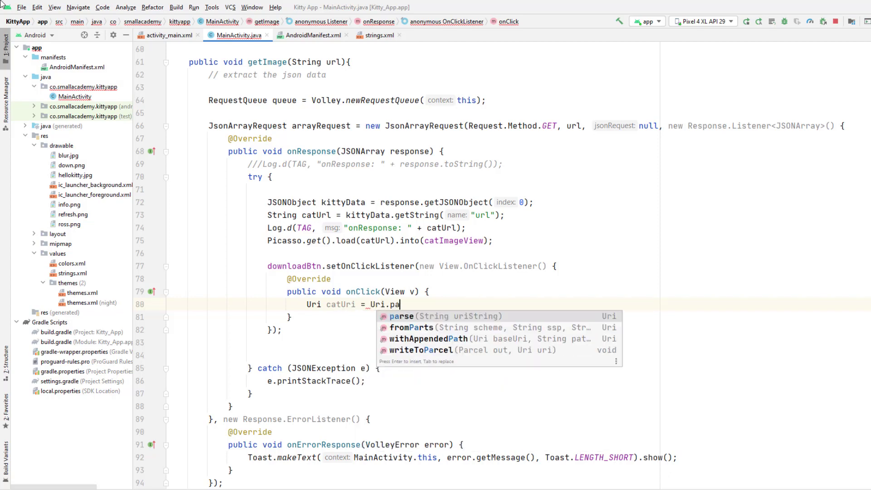
key(Escape)
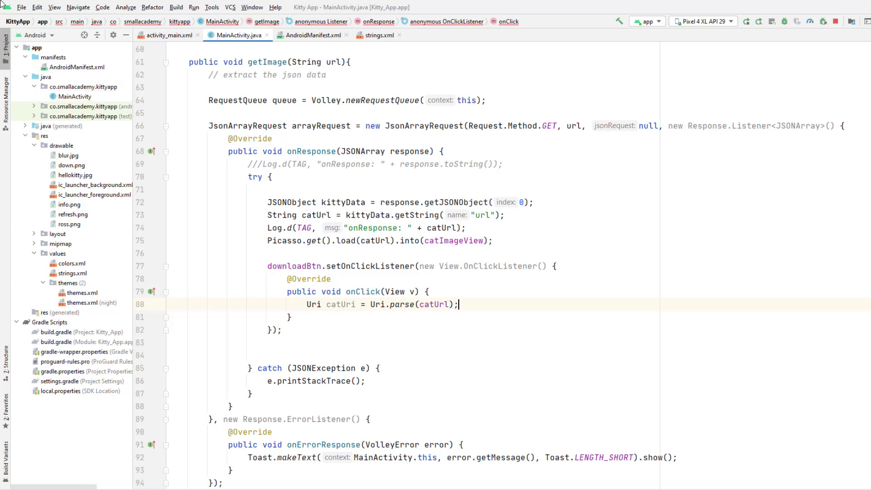
key(enter)
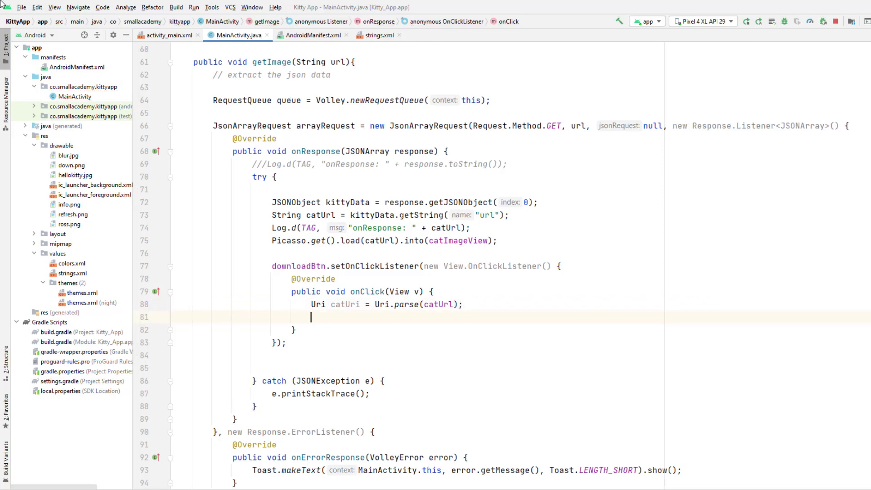
Step: Write Intent browser = new Intent(Intent.ACTION_VIEW, catUri); via autocomplete
text(Intent_)
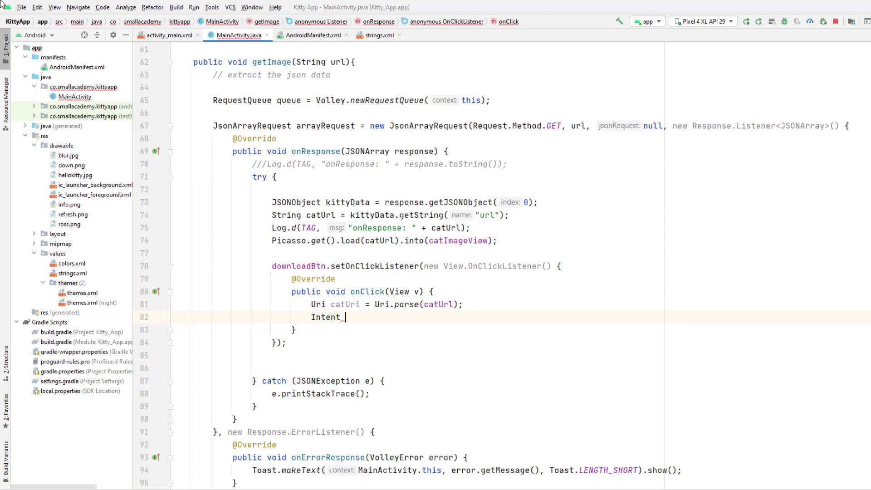
text(bro)
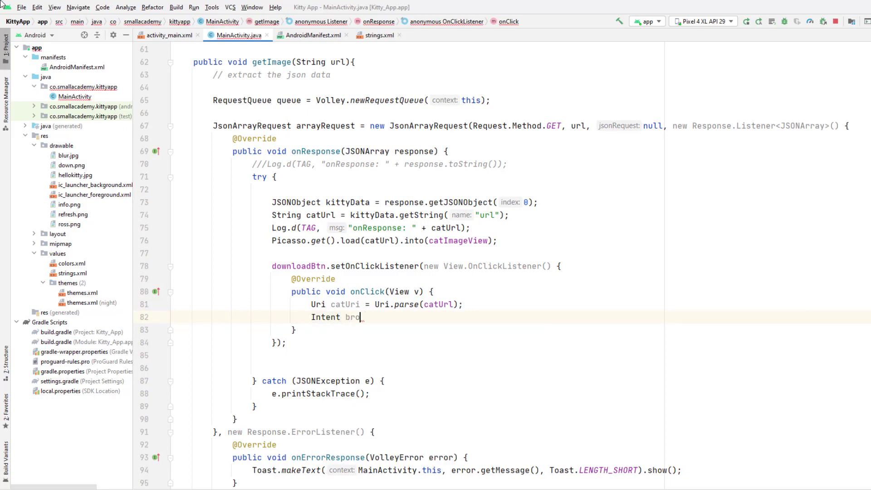
text(wser =)
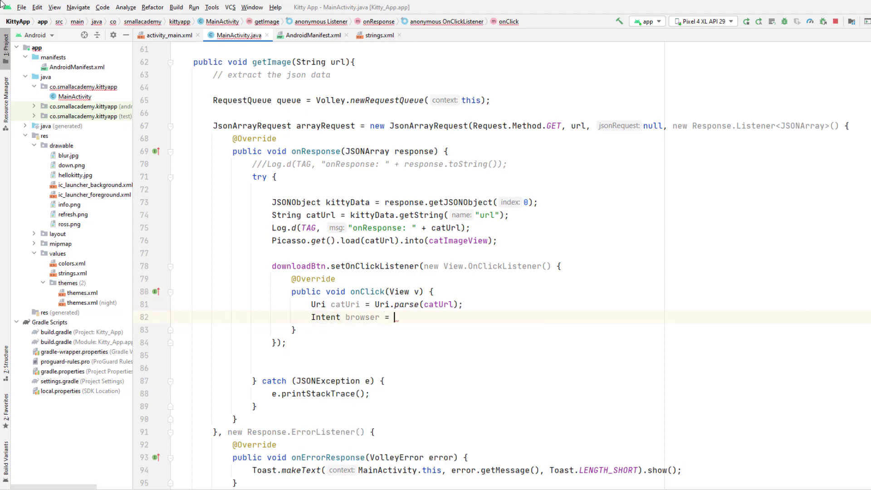
text(new Intent()
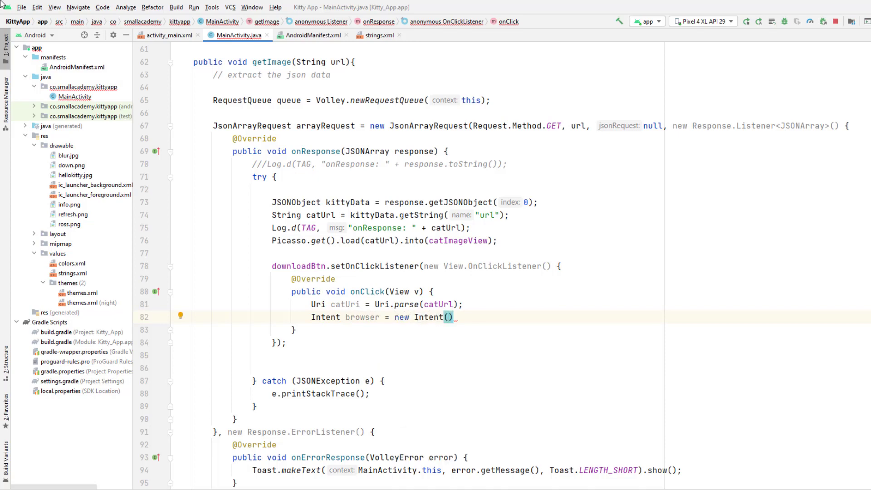
text(AC)
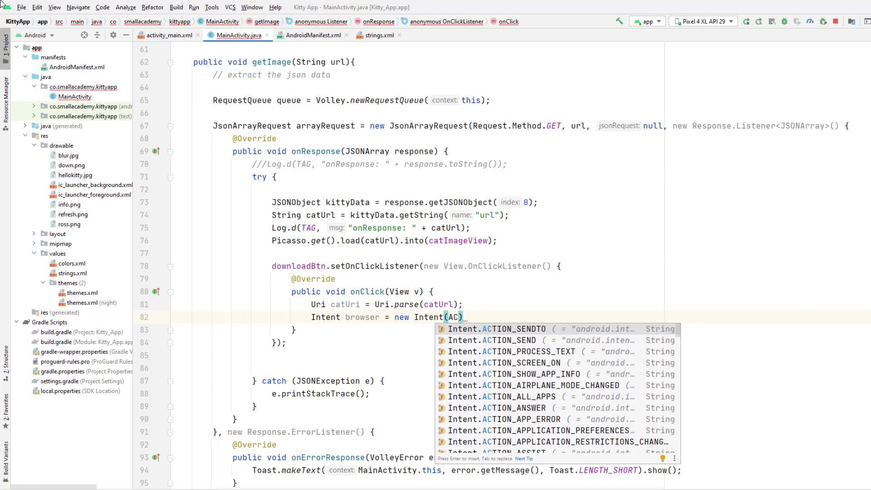
text(TION)
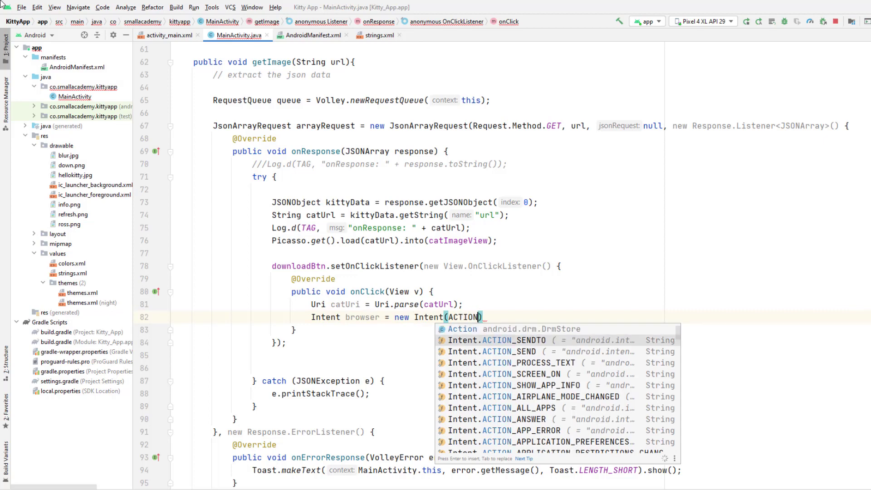
text(_VIEW,)
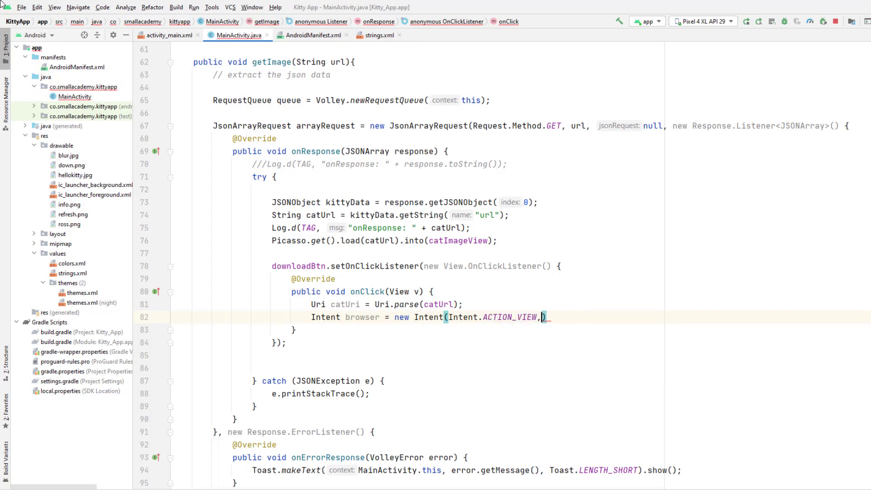
text(catUri)
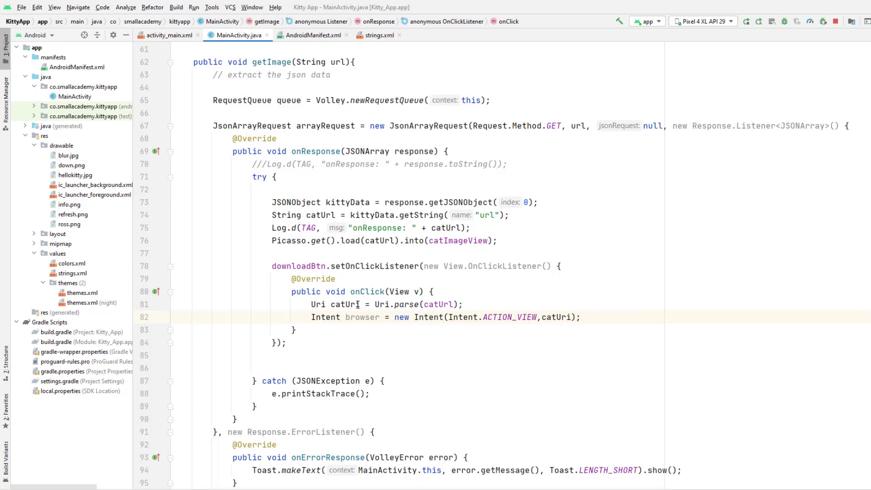
key(enter)
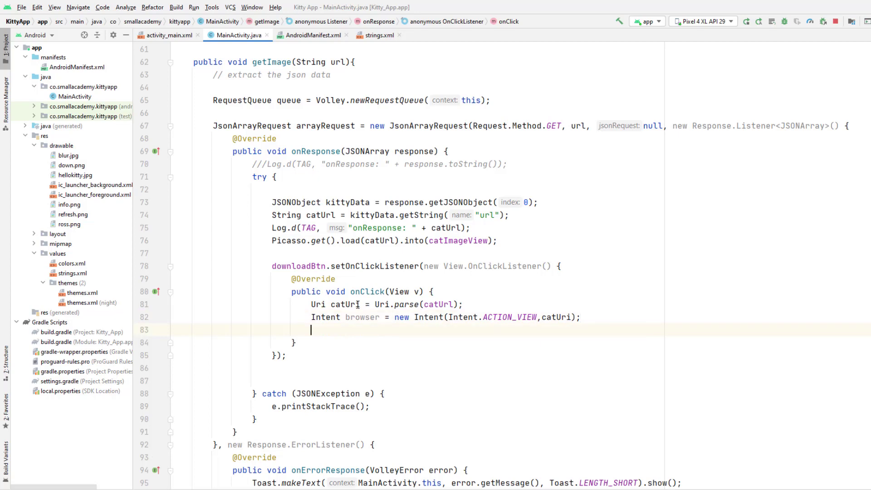
Step: Add startActivity(browser); to launch the intent
text(startActivity(browser);)
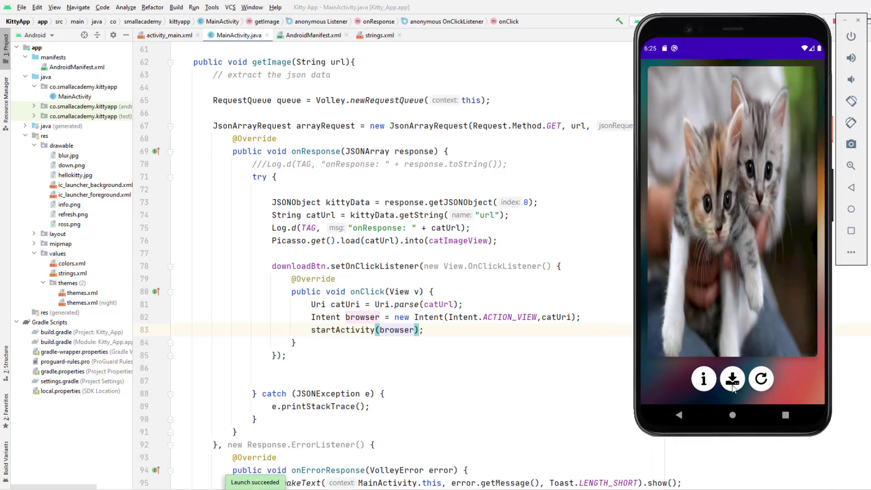
Step: Tap download to open the cat image in Chrome, then save it via Download image
click(732, 380)
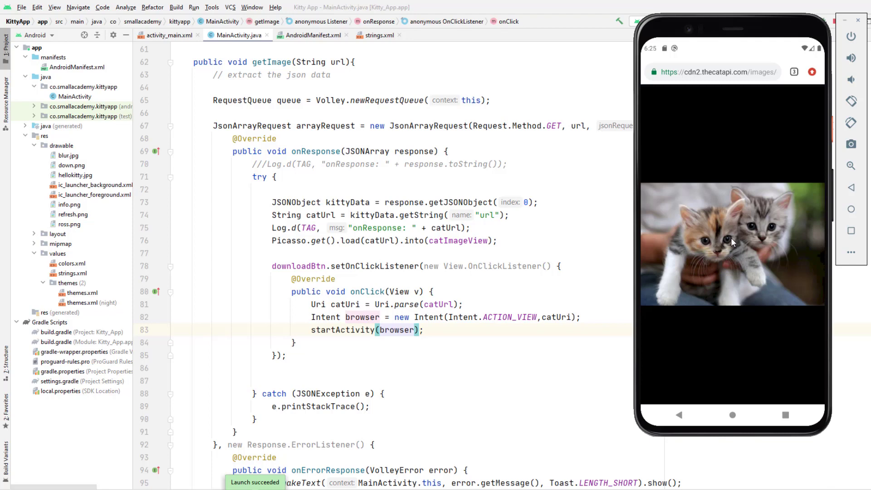
right_click(732, 244)
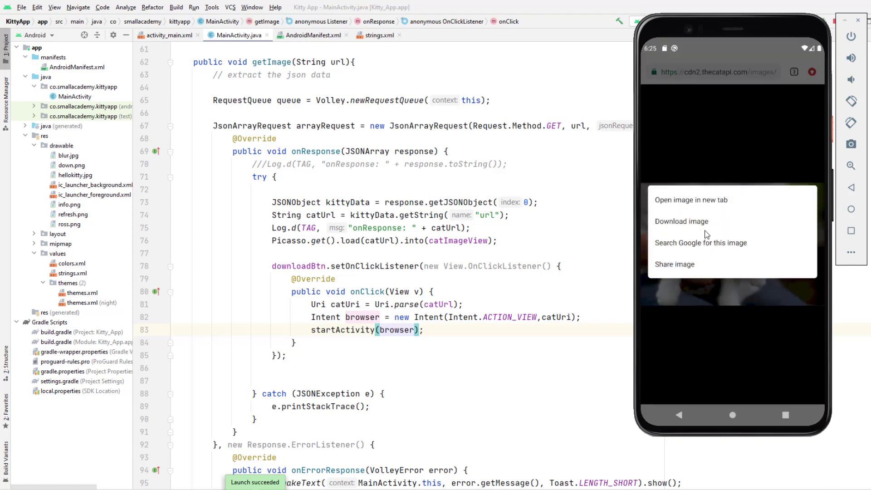
click(681, 221)
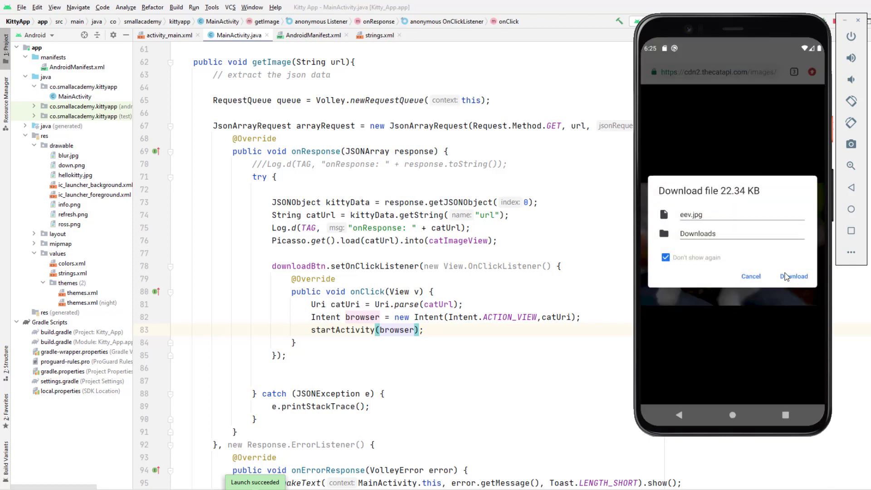
click(795, 275)
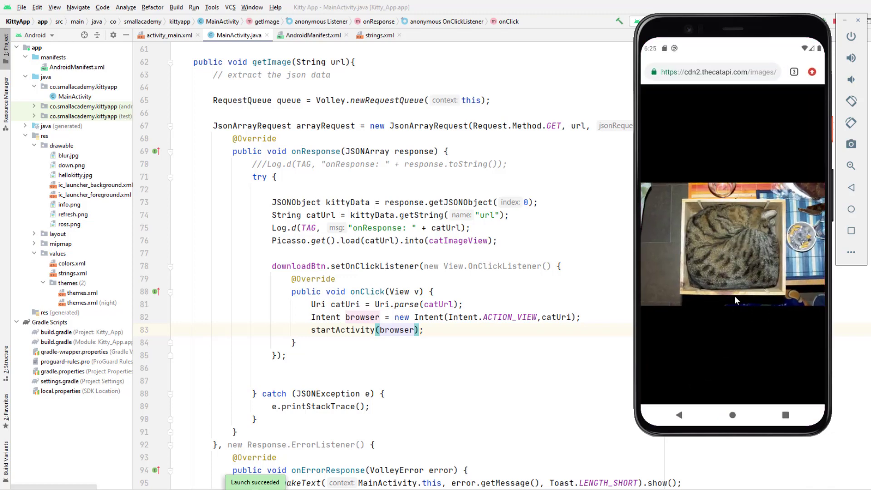
mouse_move(702, 186)
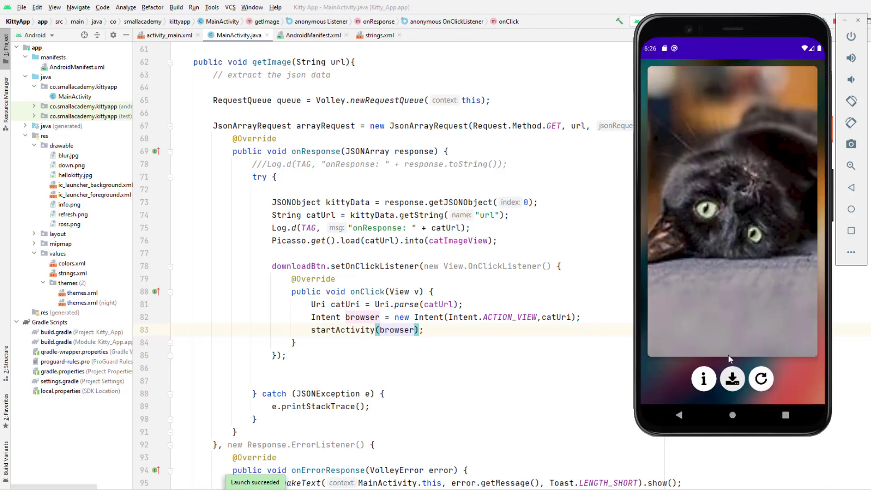
Step: Tap the info button in the Kitty App to show the 'Info Btn is clicked' toast
click(733, 378)
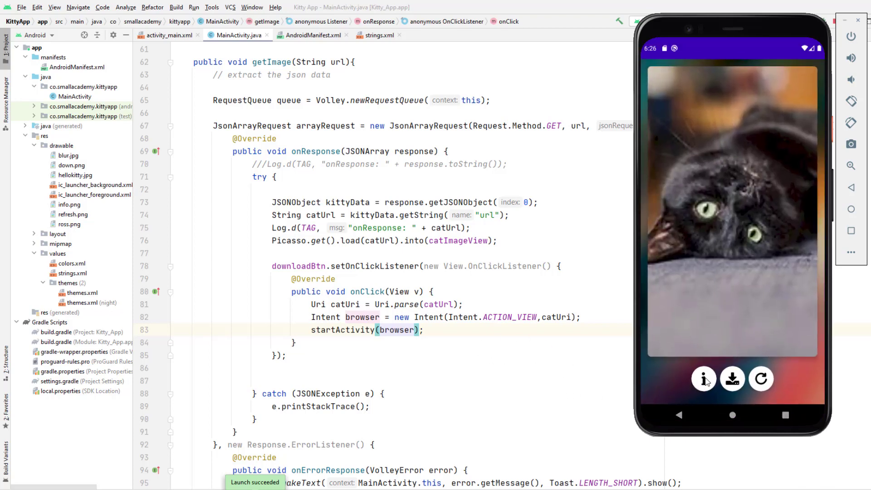
click(704, 378)
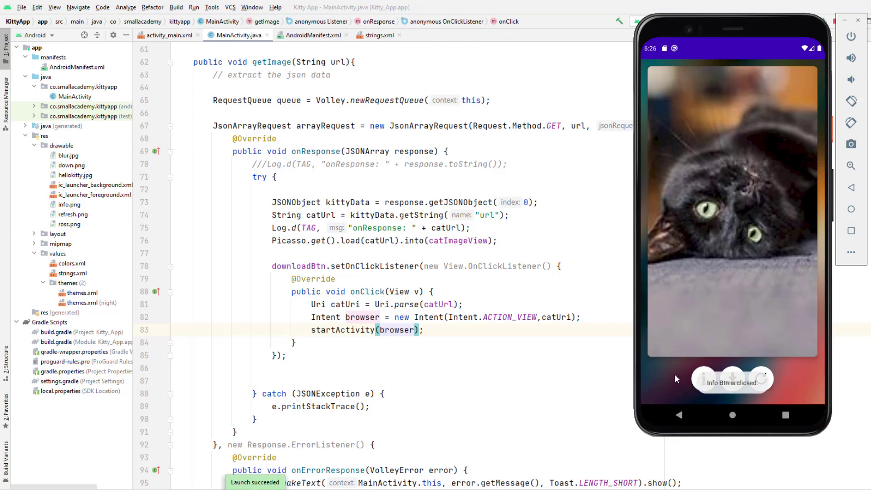